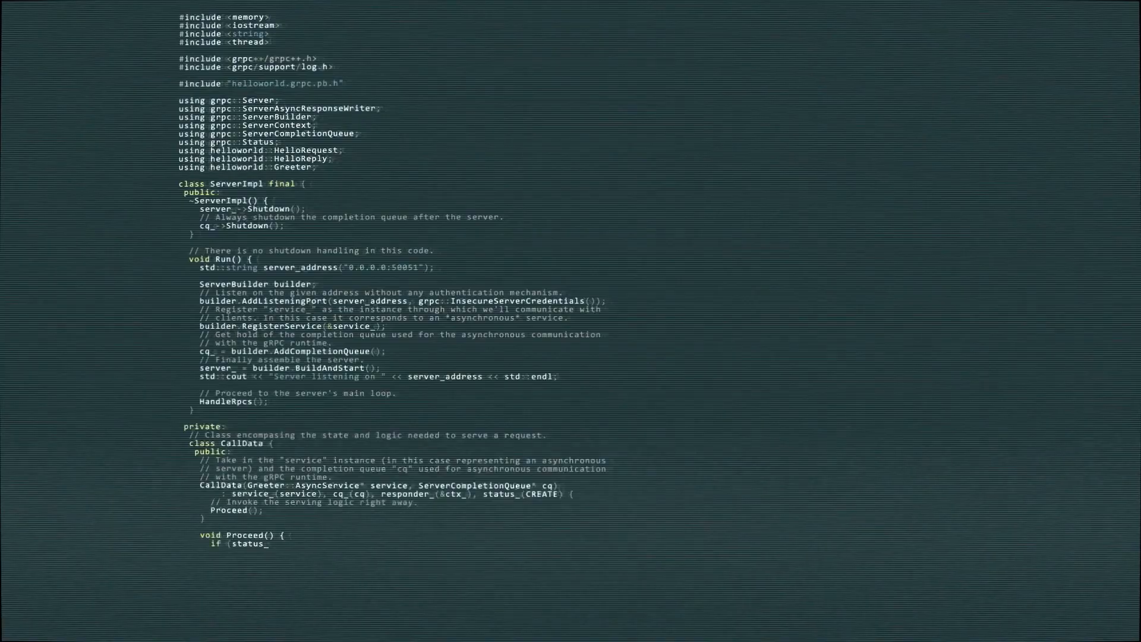
pyautogui.scroll(-3)
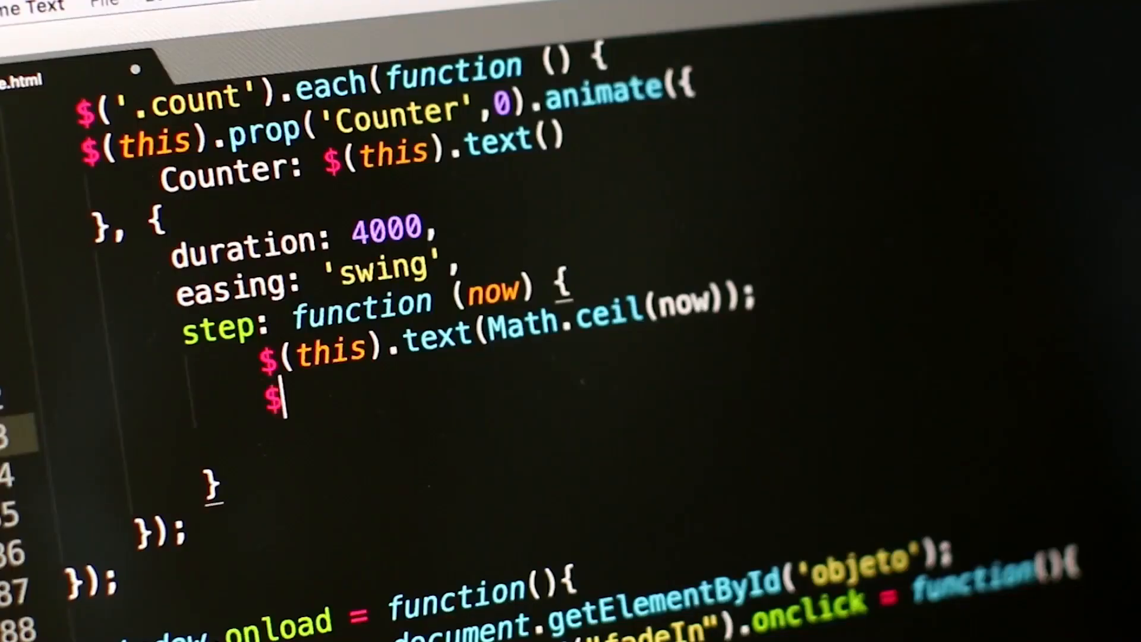
pyautogui.write('()')
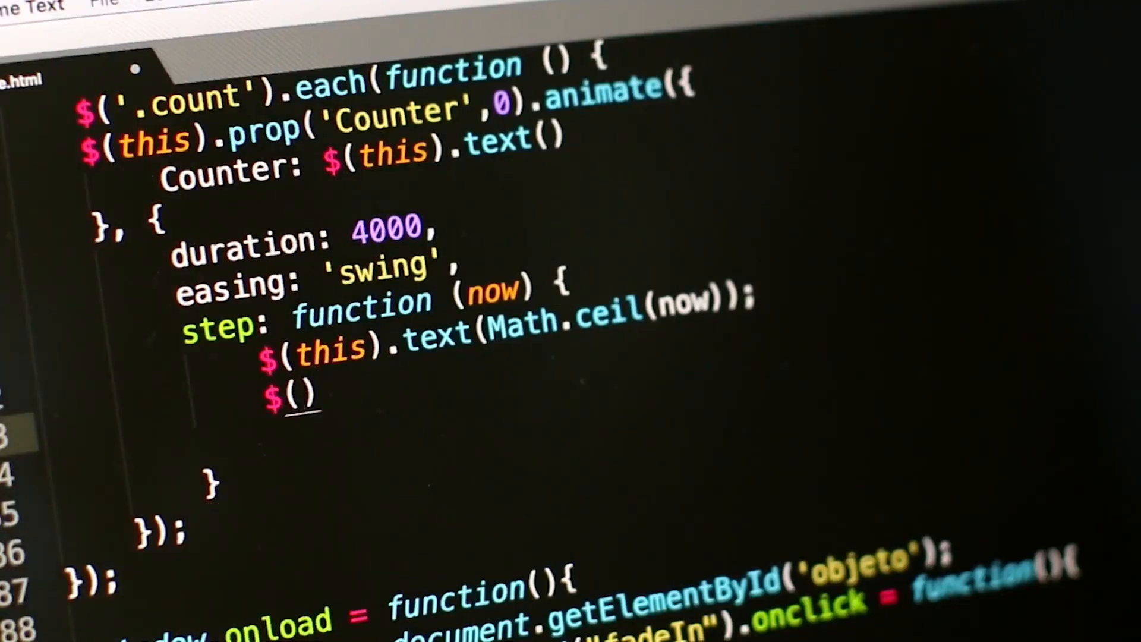